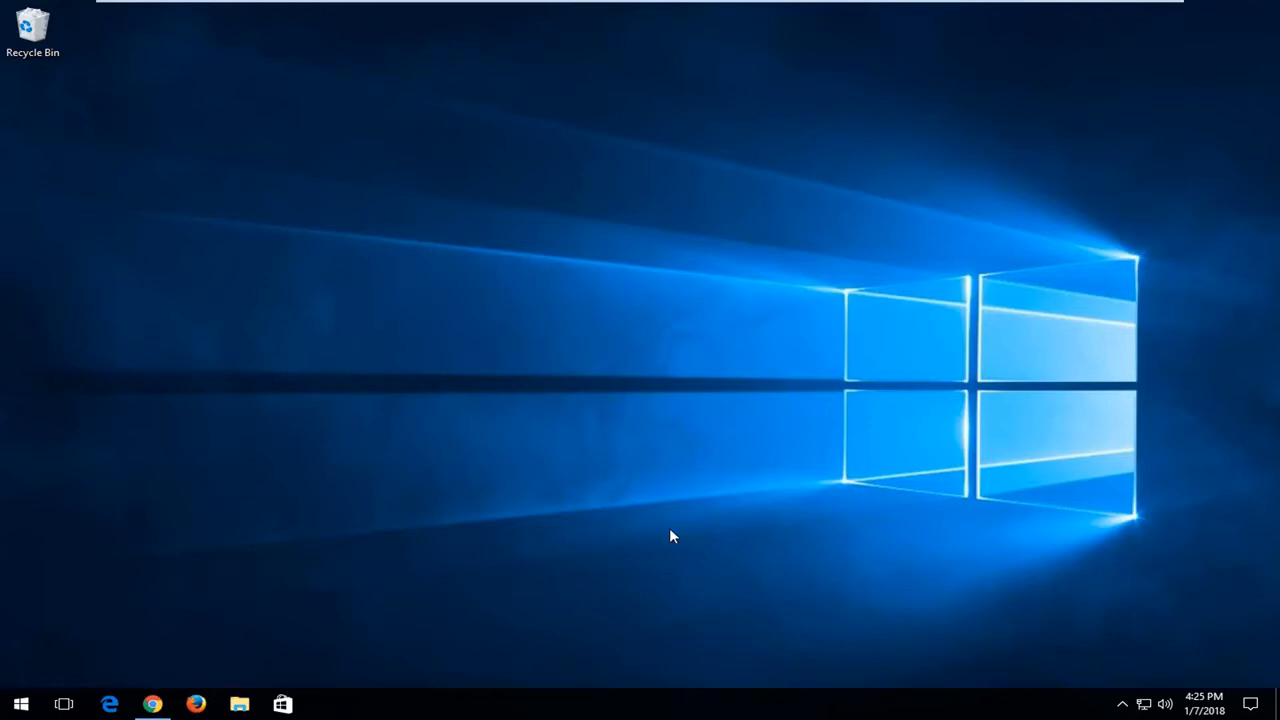
Bring up Chrome on geekuninstaller.com and maximize the window
left_click(152, 704)
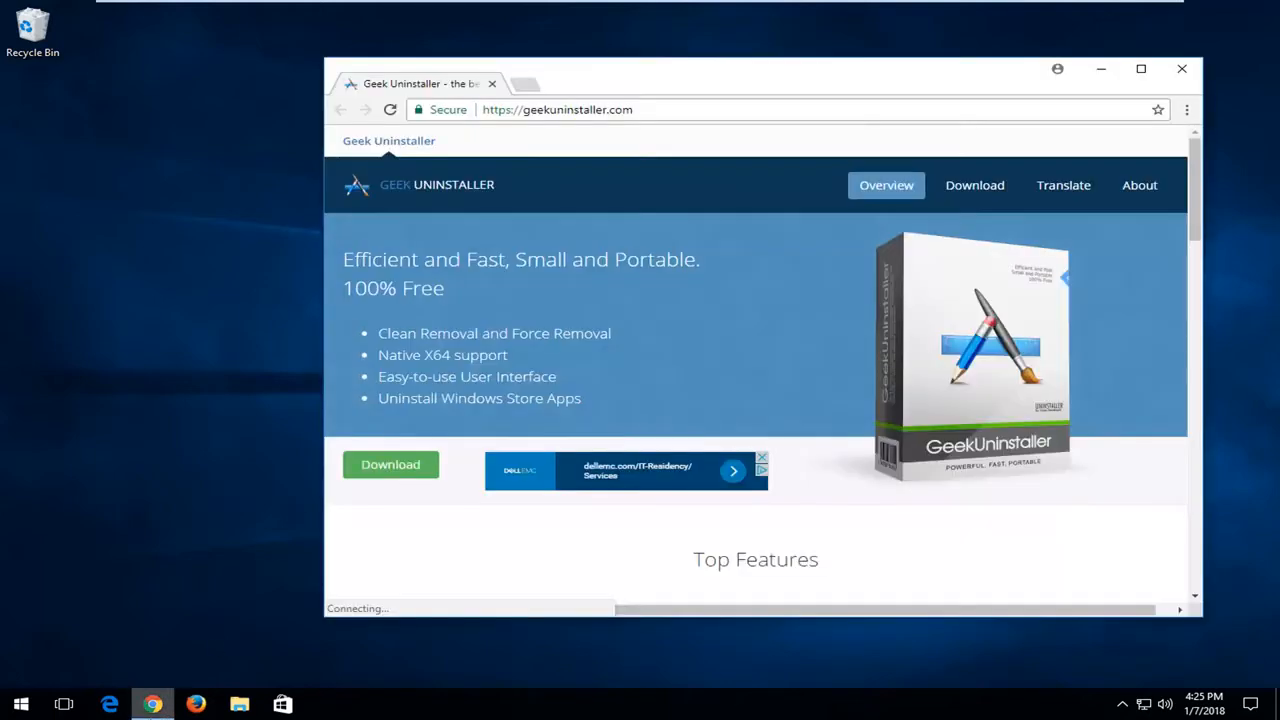
left_click(1141, 69)
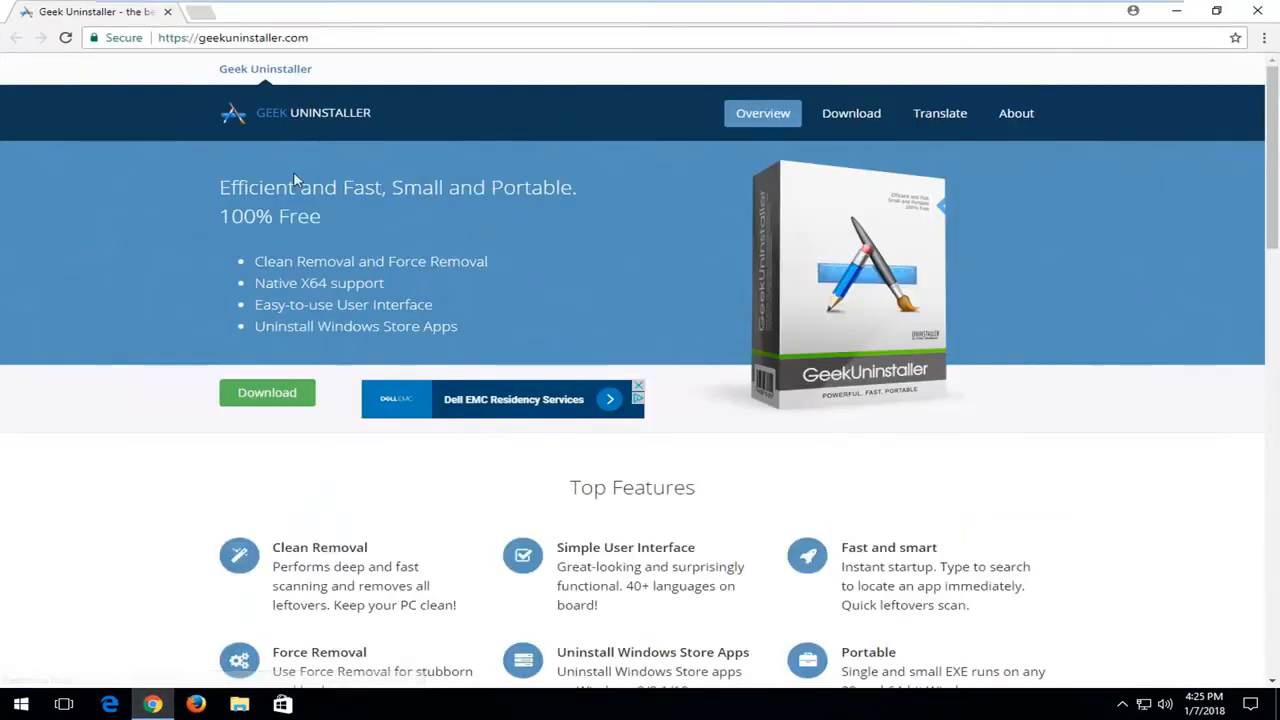
mouse_move(500, 267)
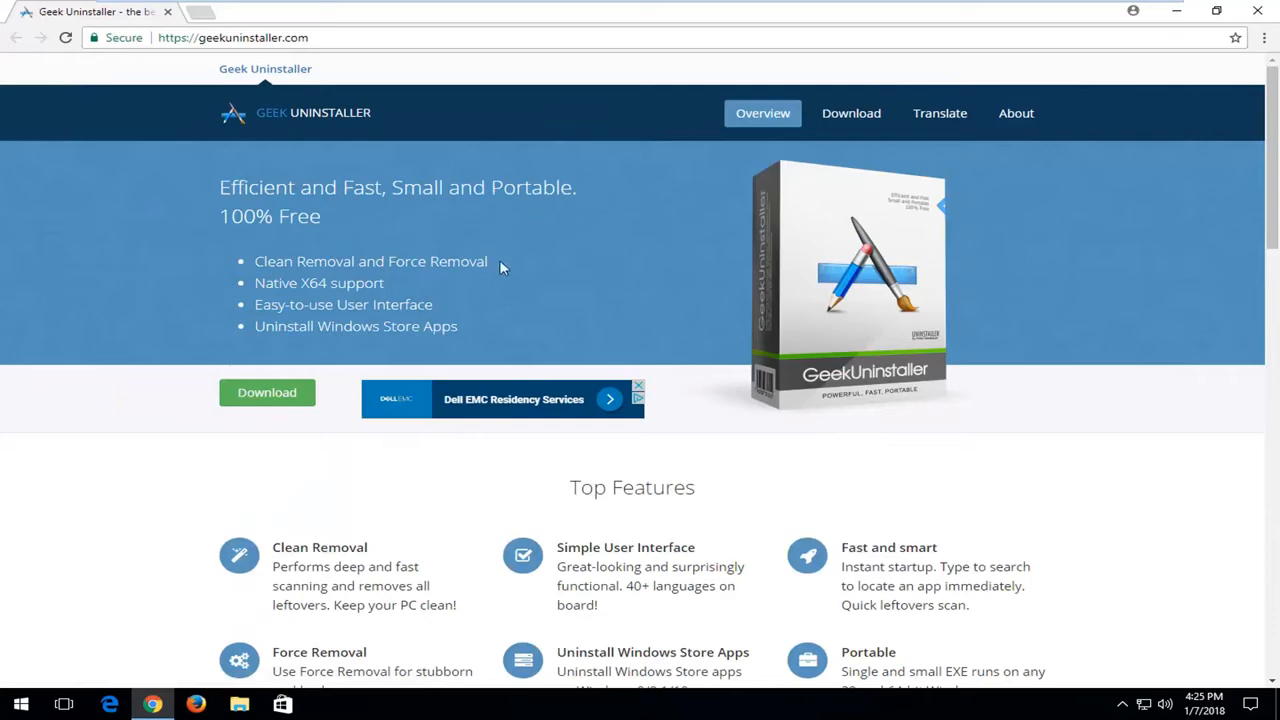
mouse_move(727, 267)
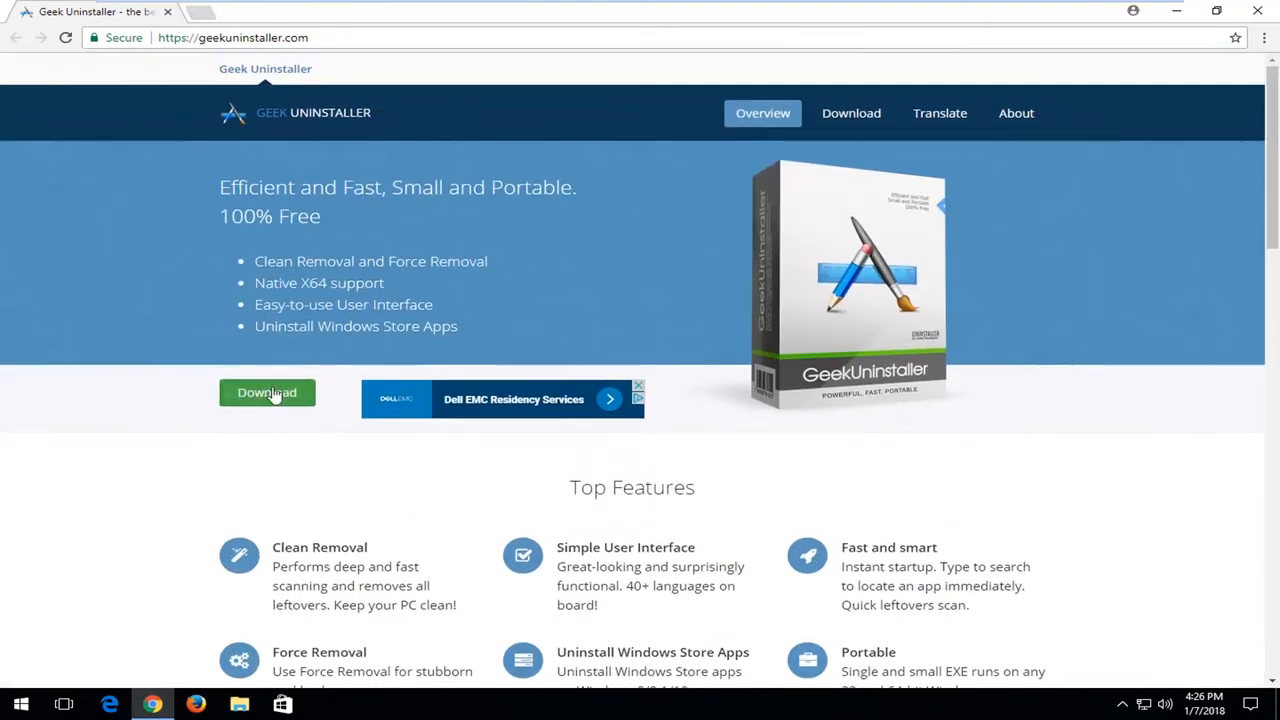
Download the free Geek Uninstaller ZIP (2.7 MB) from the download page
left_click(267, 392)
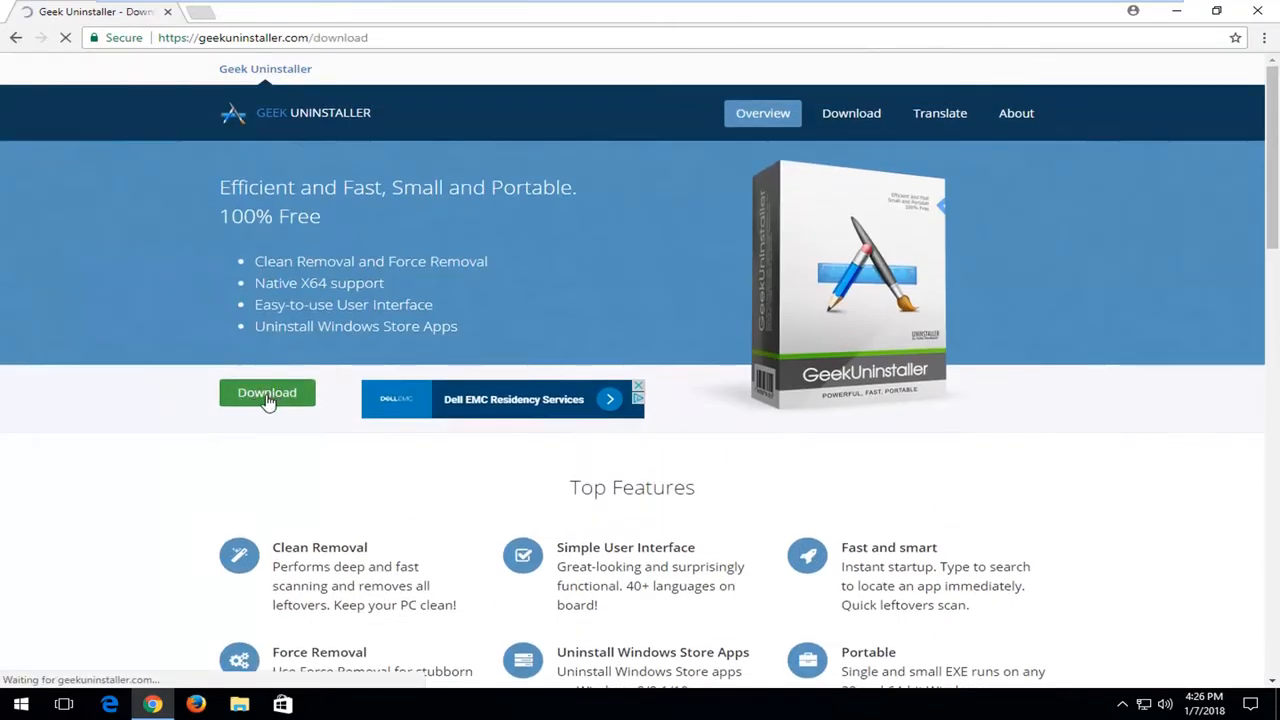
left_click(267, 392)
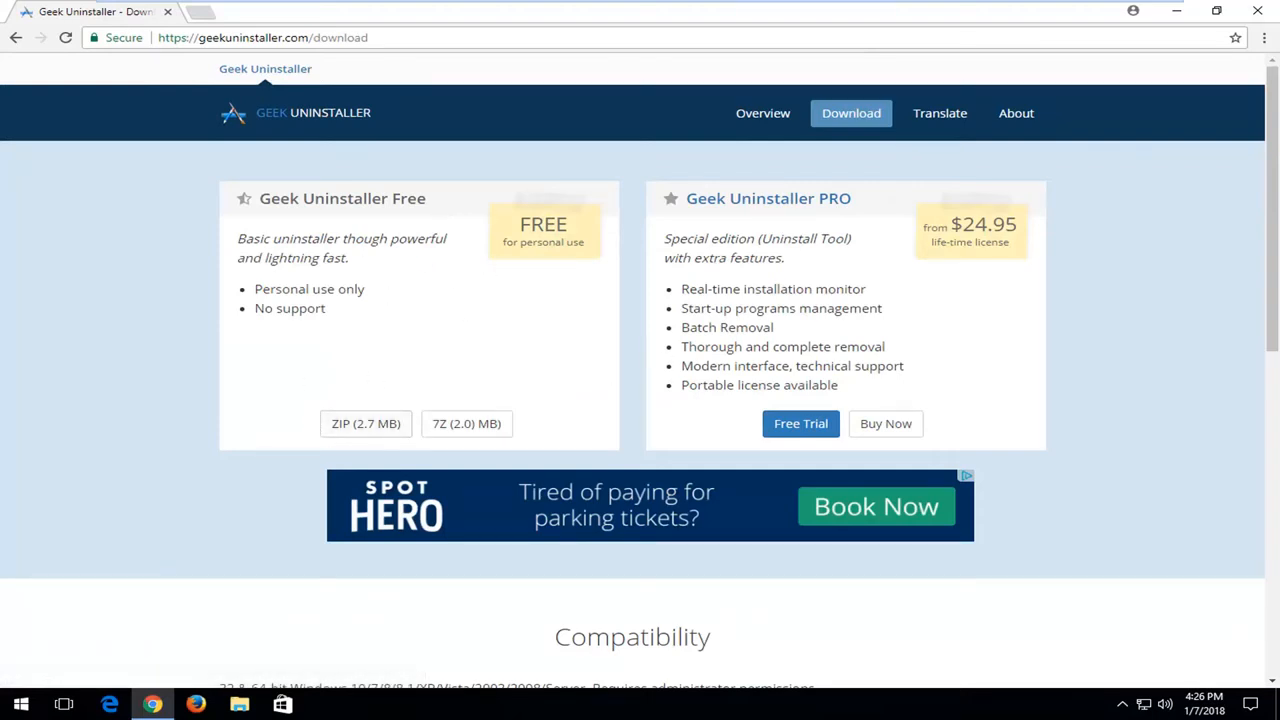
mouse_move(680, 349)
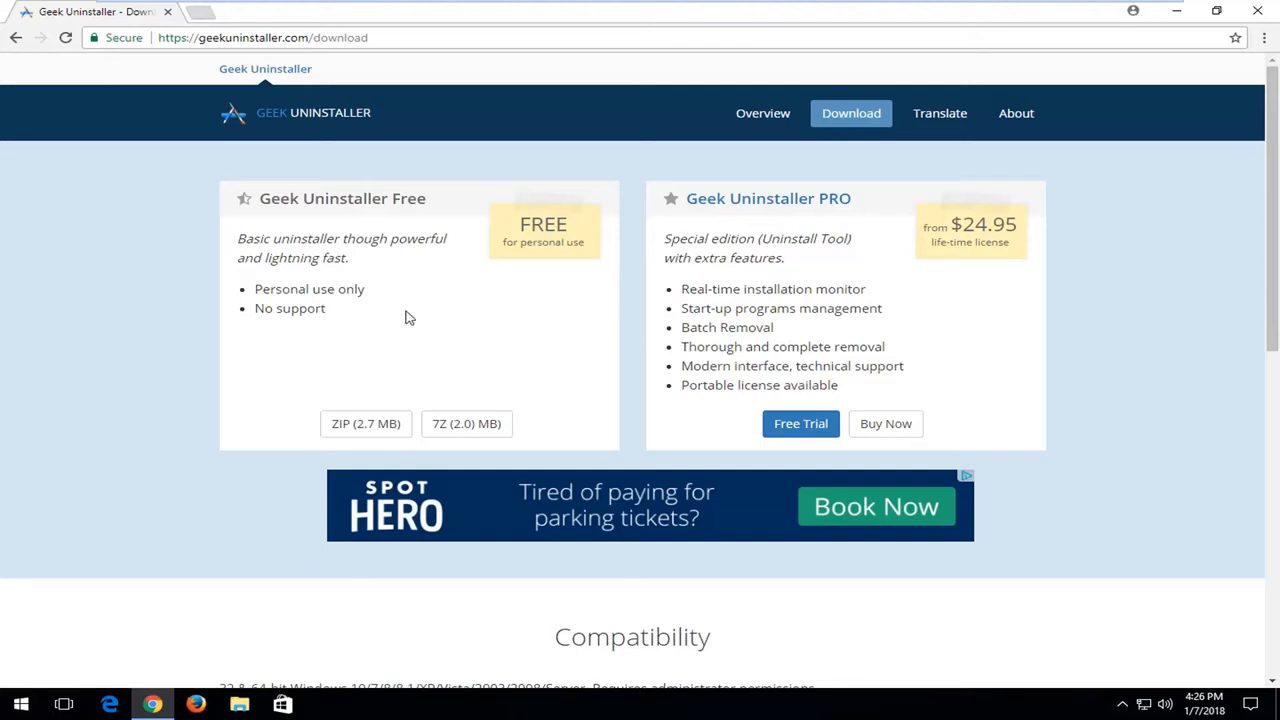
mouse_move(389, 367)
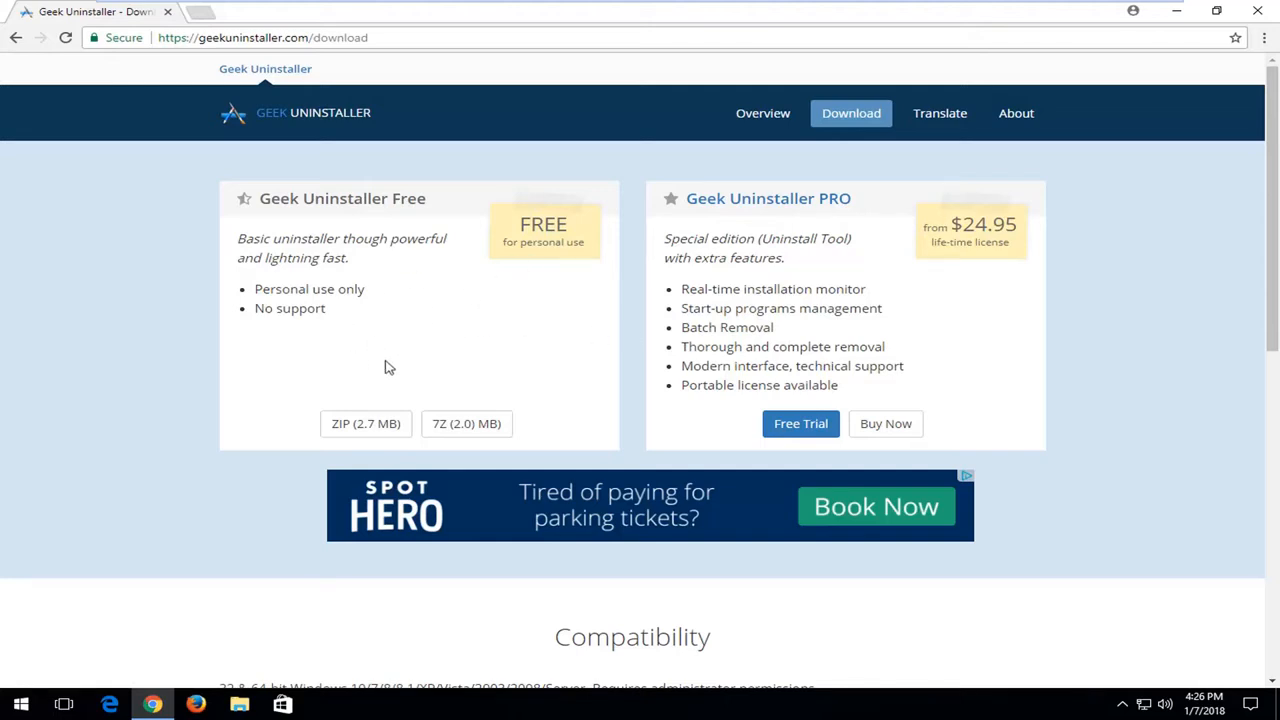
mouse_move(371, 317)
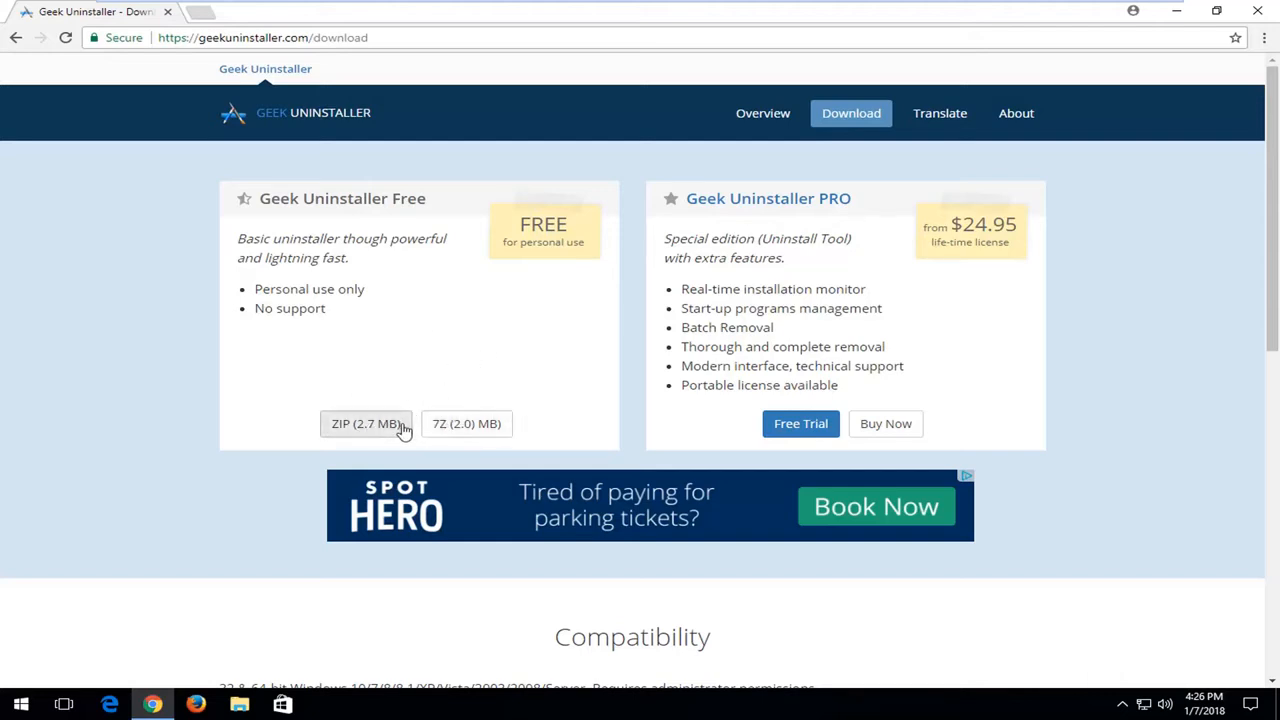
mouse_move(365, 423)
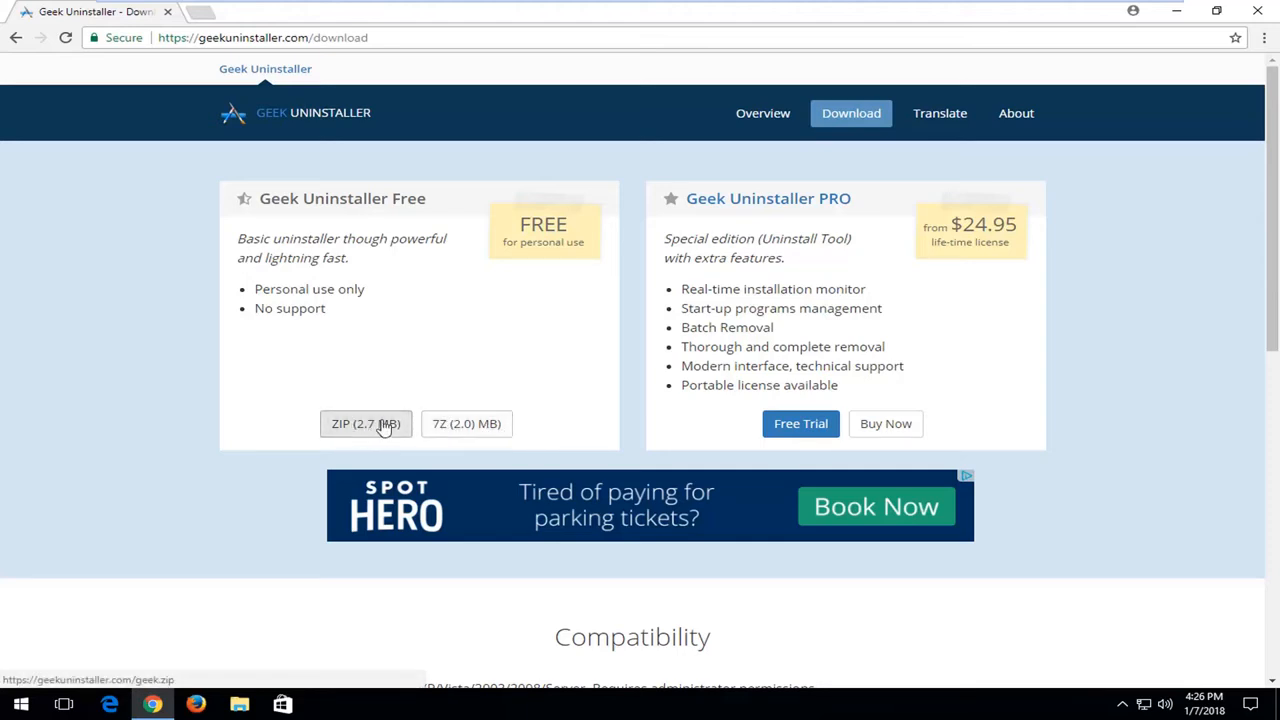
left_click(365, 423)
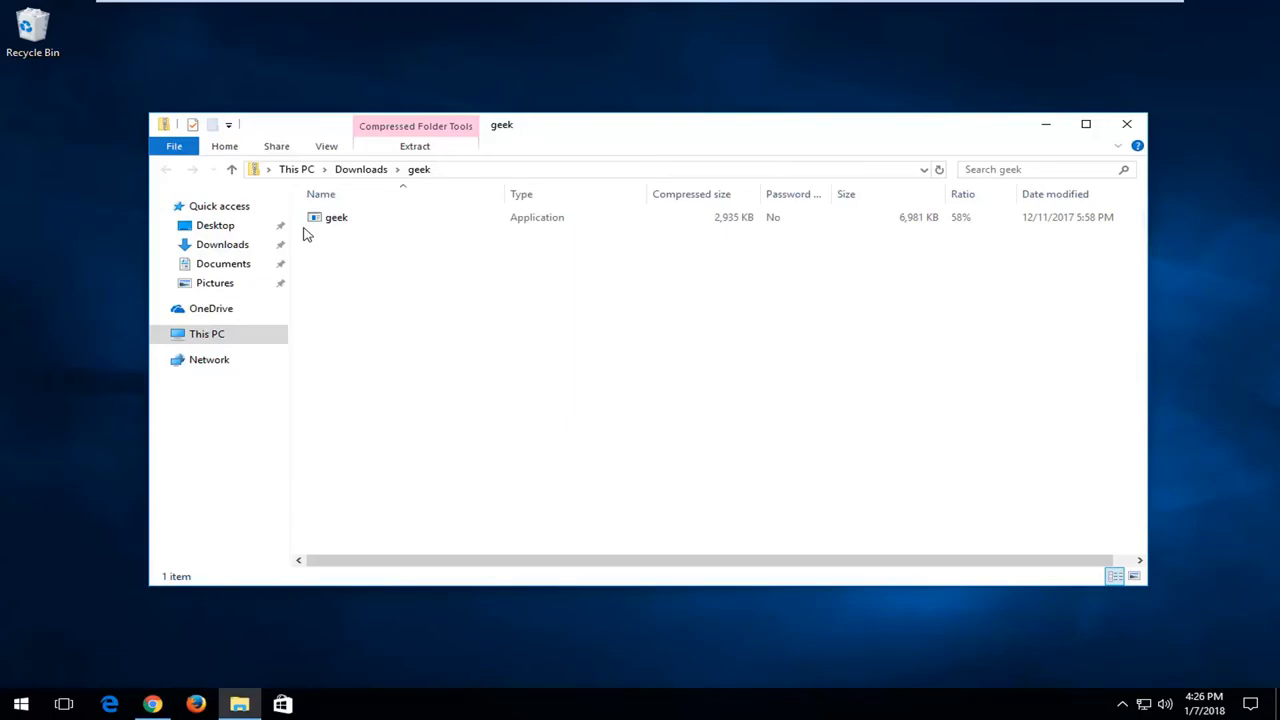
Launch the geek application from the Downloads\geek folder
double_click(336, 217)
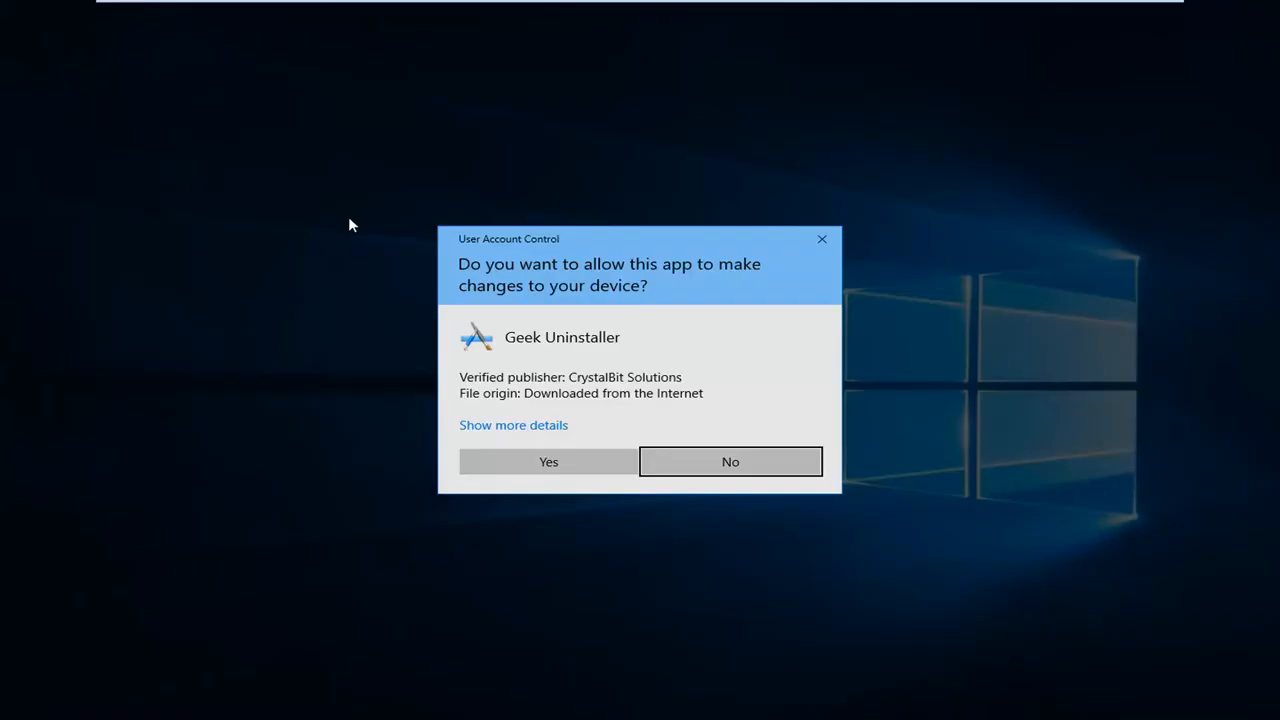
mouse_move(540, 270)
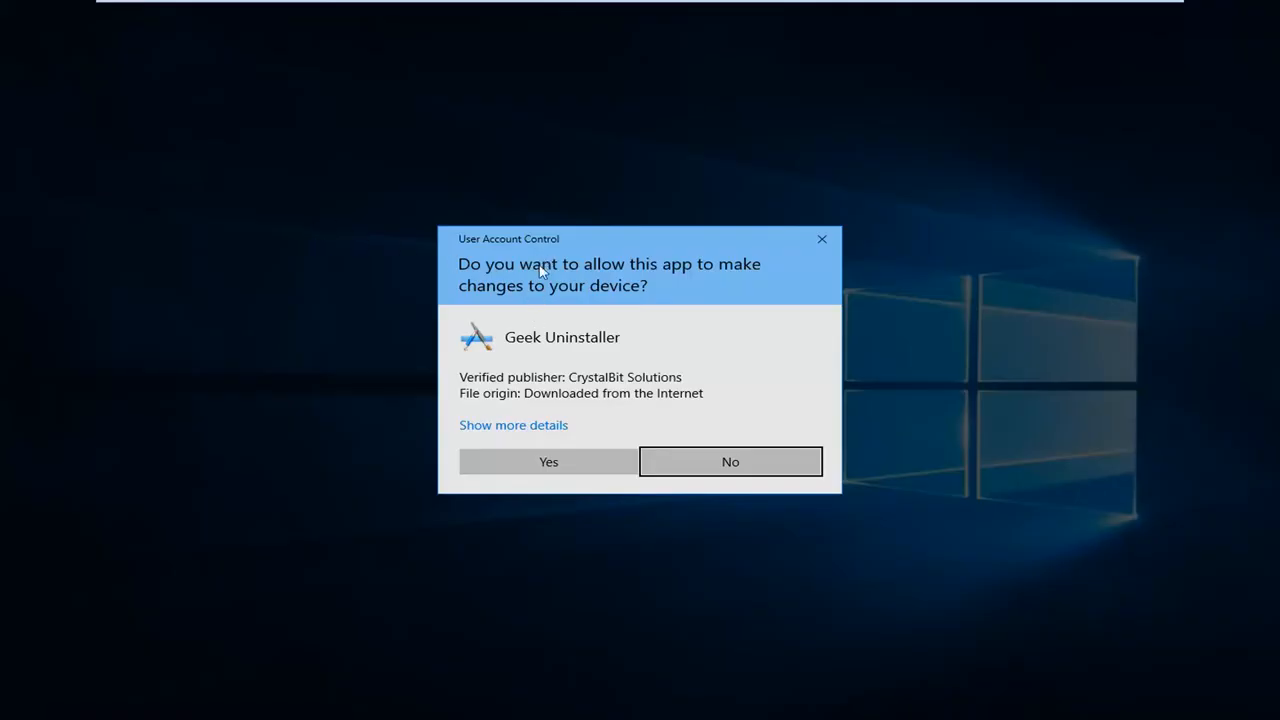
mouse_move(614, 395)
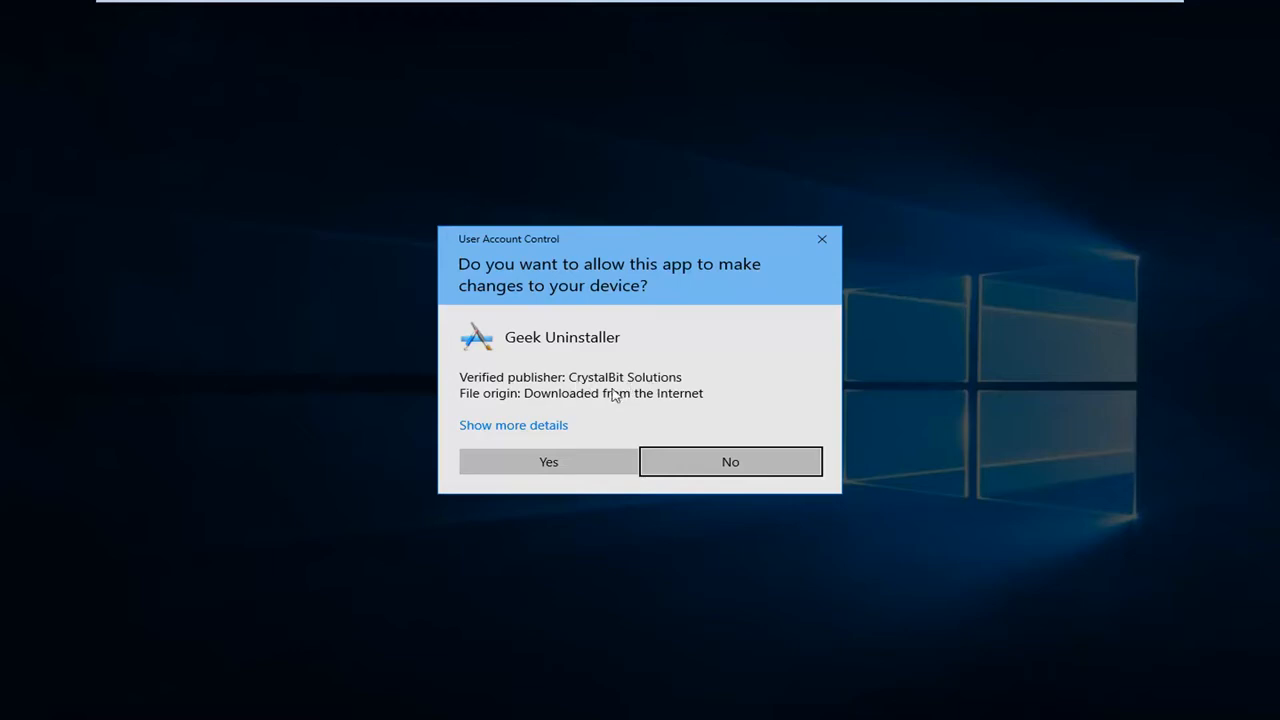
mouse_move(580, 400)
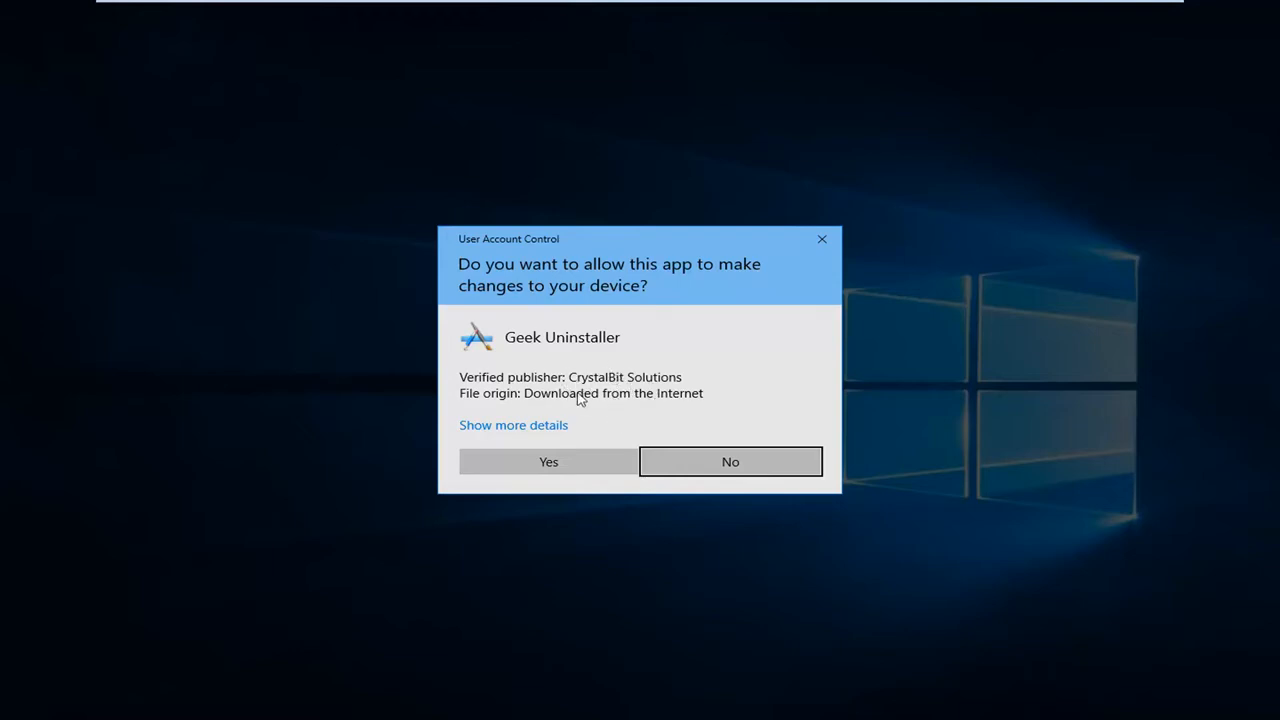
mouse_move(638, 387)
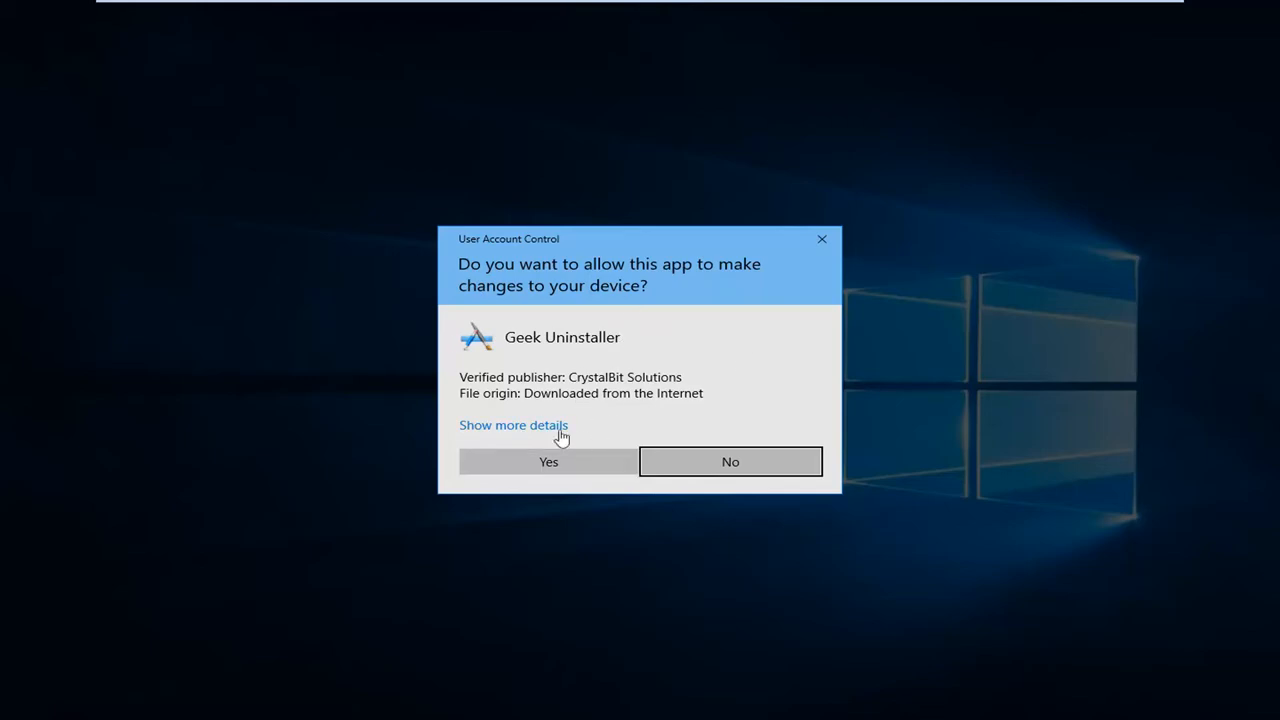
Allow Geek Uninstaller, then force-remove Mozilla Firefox 56.0.2 and confirm
left_click(547, 461)
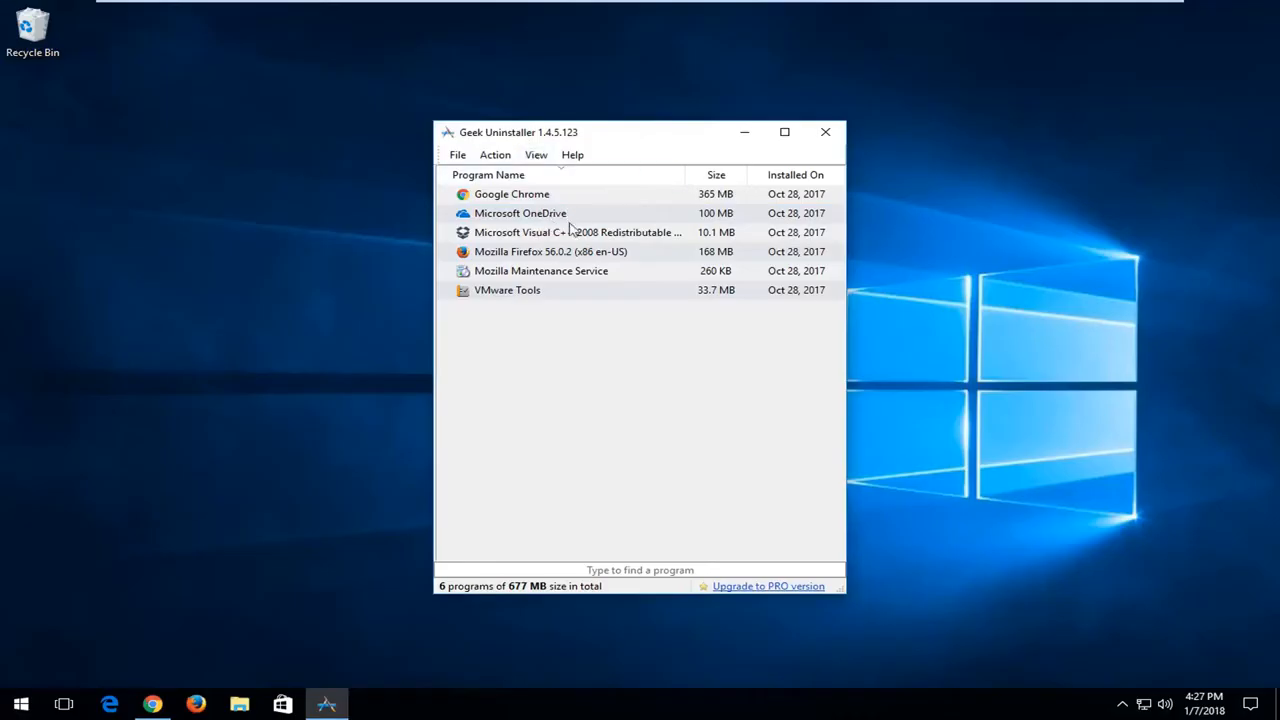
left_click(550, 251)
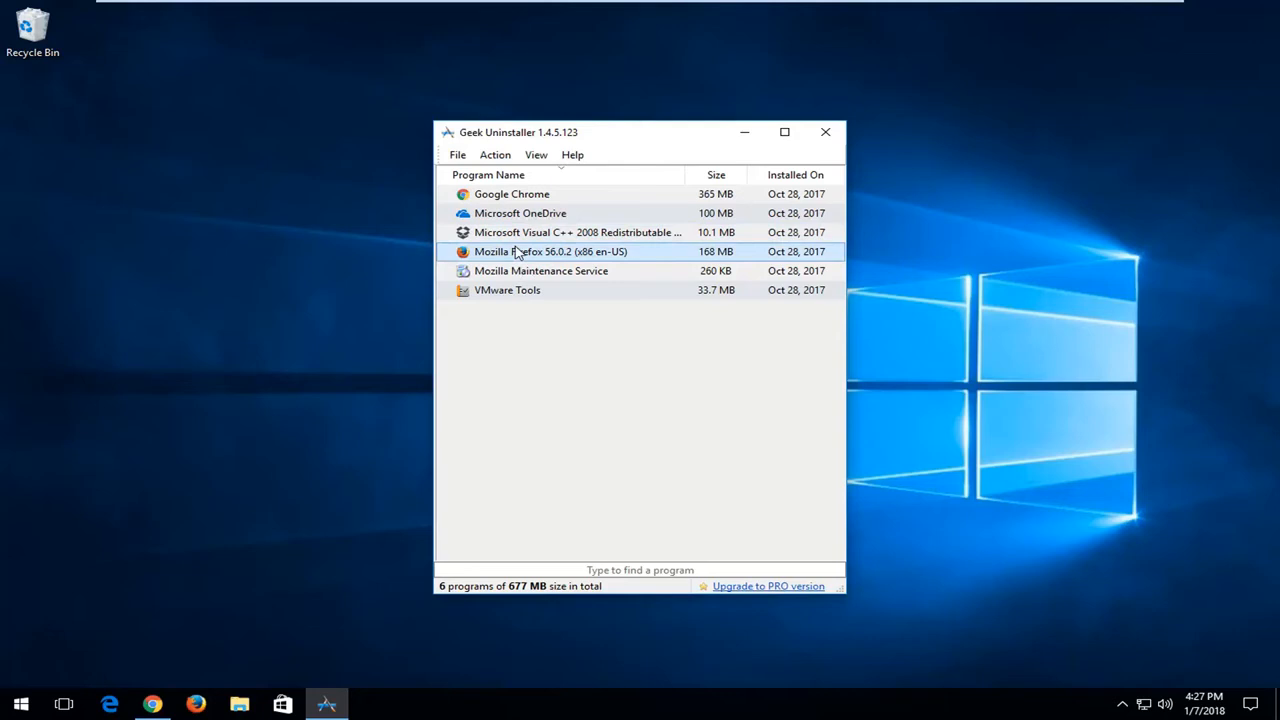
right_click(551, 251)
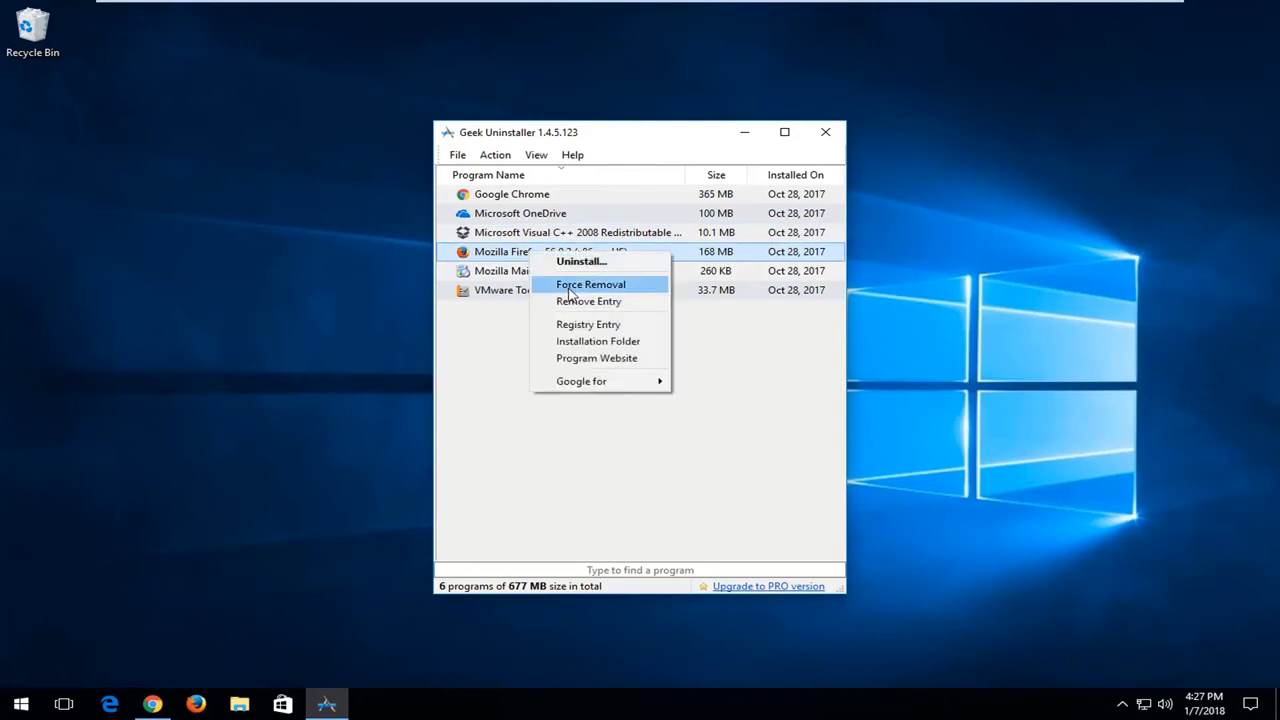
left_click(590, 284)
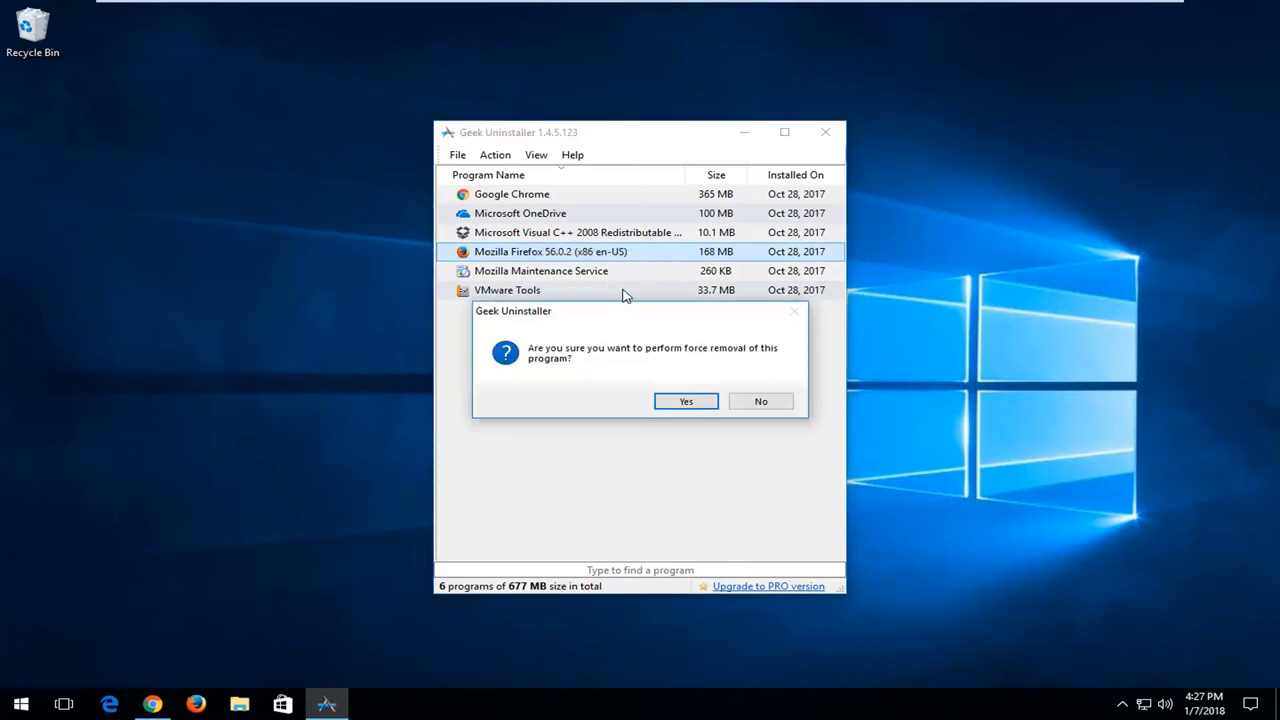
mouse_move(565, 362)
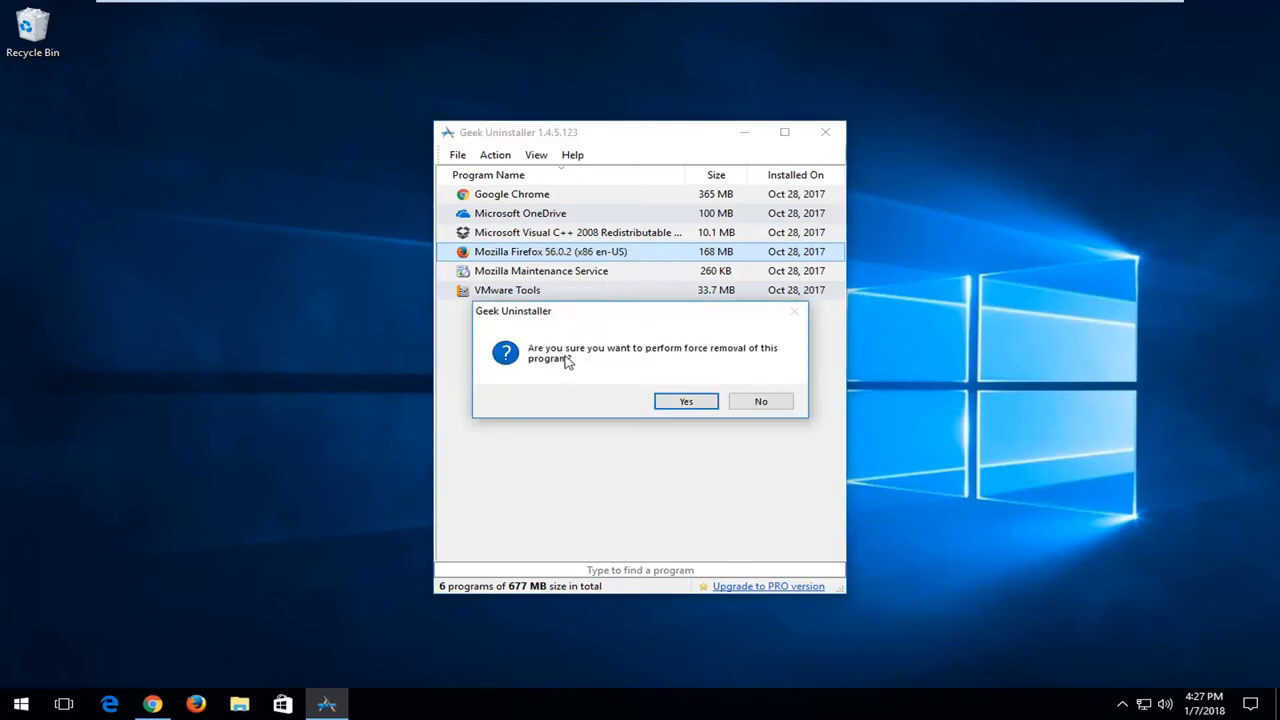
mouse_move(585, 374)
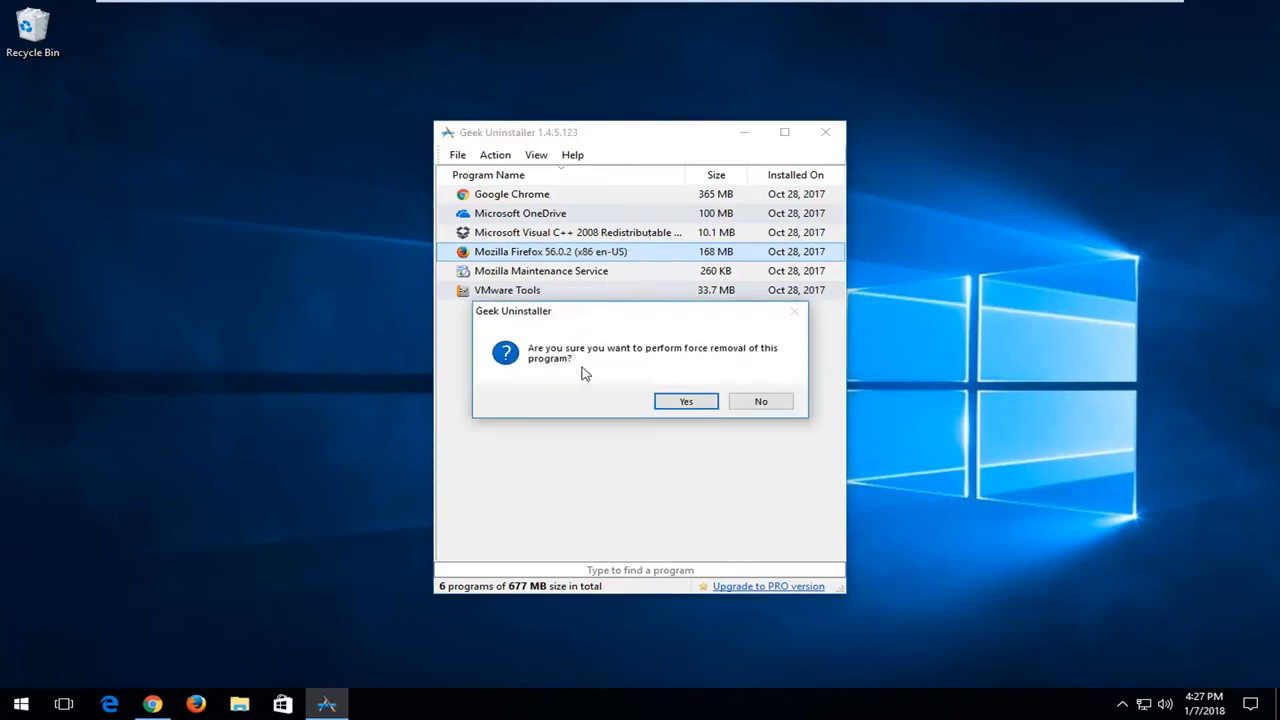
left_click(686, 401)
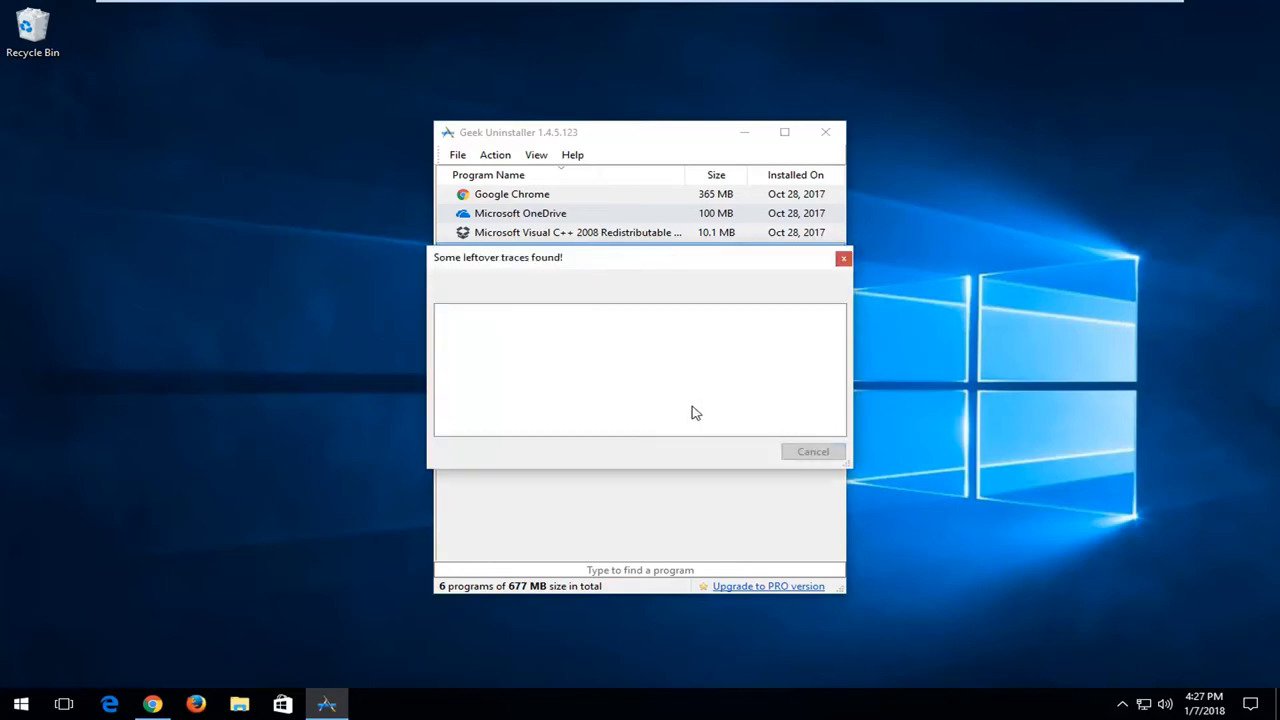
mouse_move(535, 355)
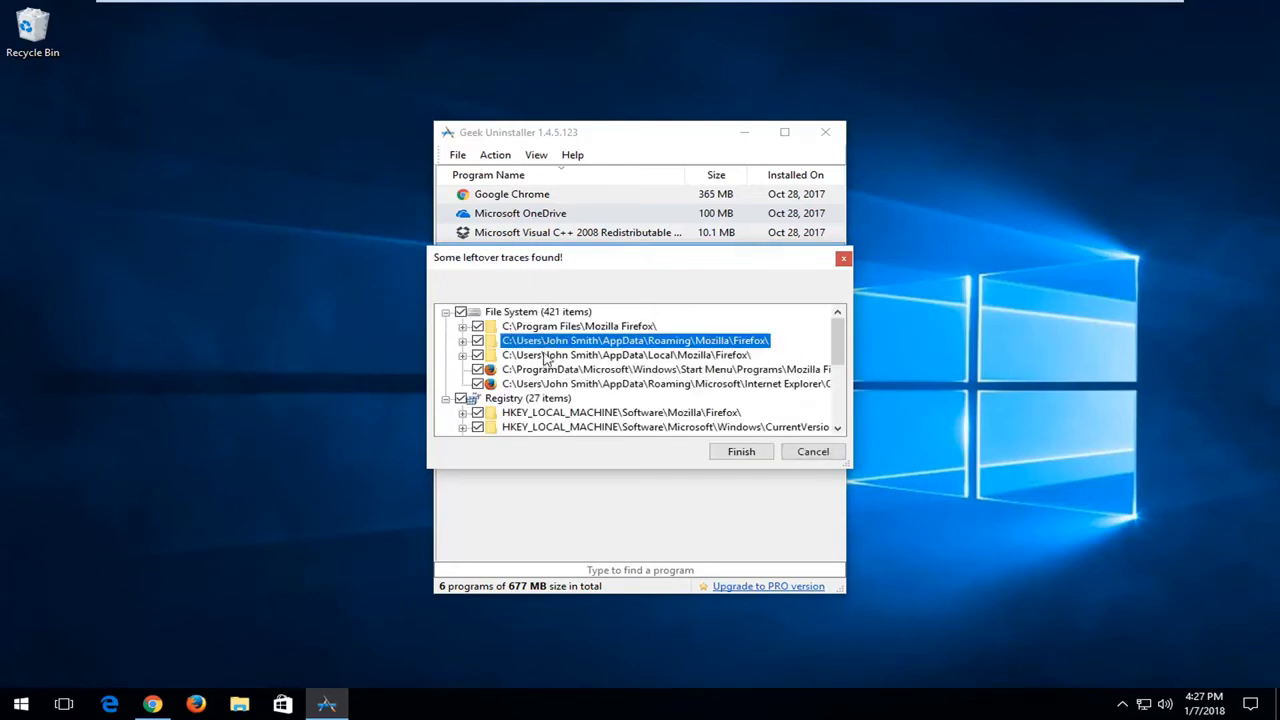
Delete all of Firefox's leftover file and registry traces, then close the report
scroll("down", 3)
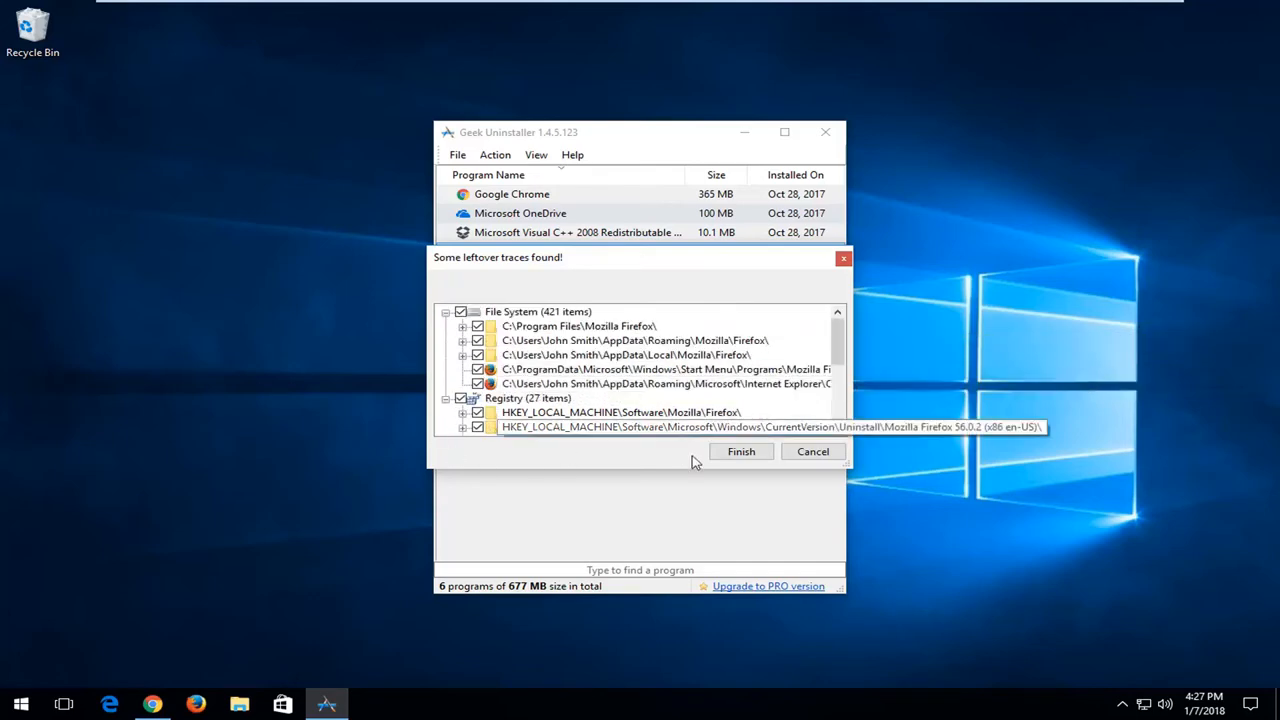
left_click(741, 451)
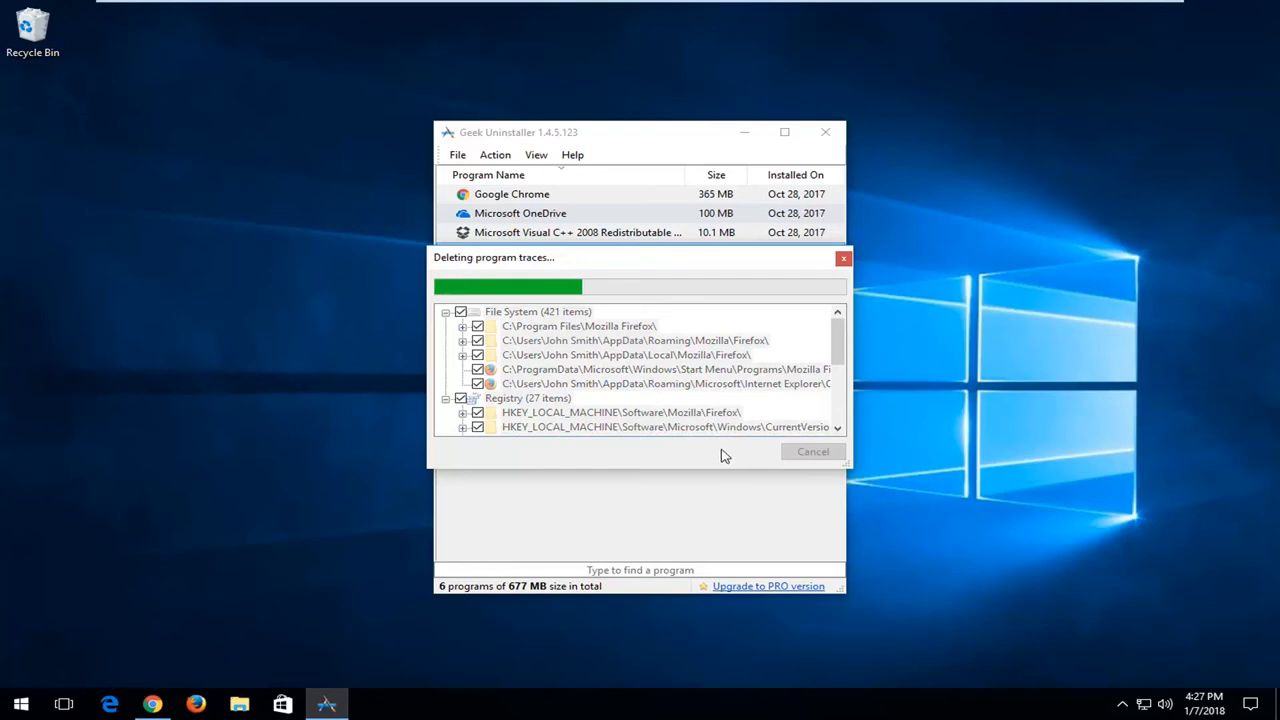
mouse_move(715, 437)
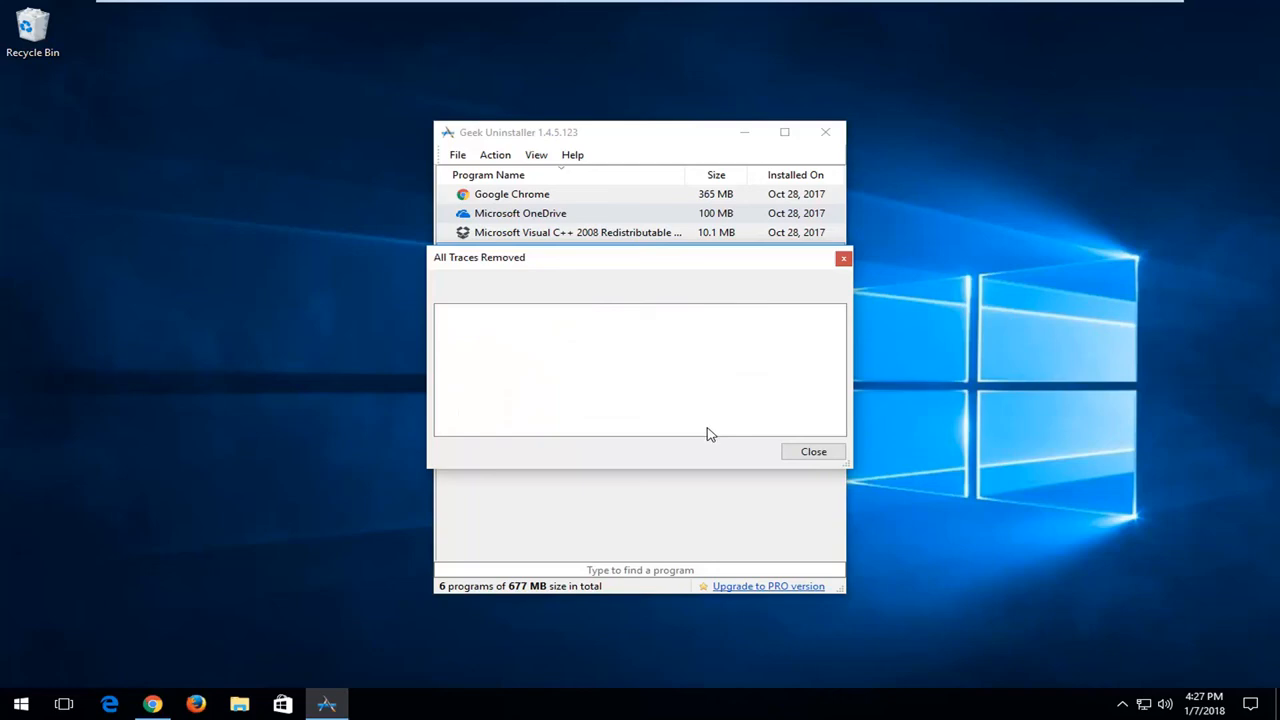
left_click(813, 451)
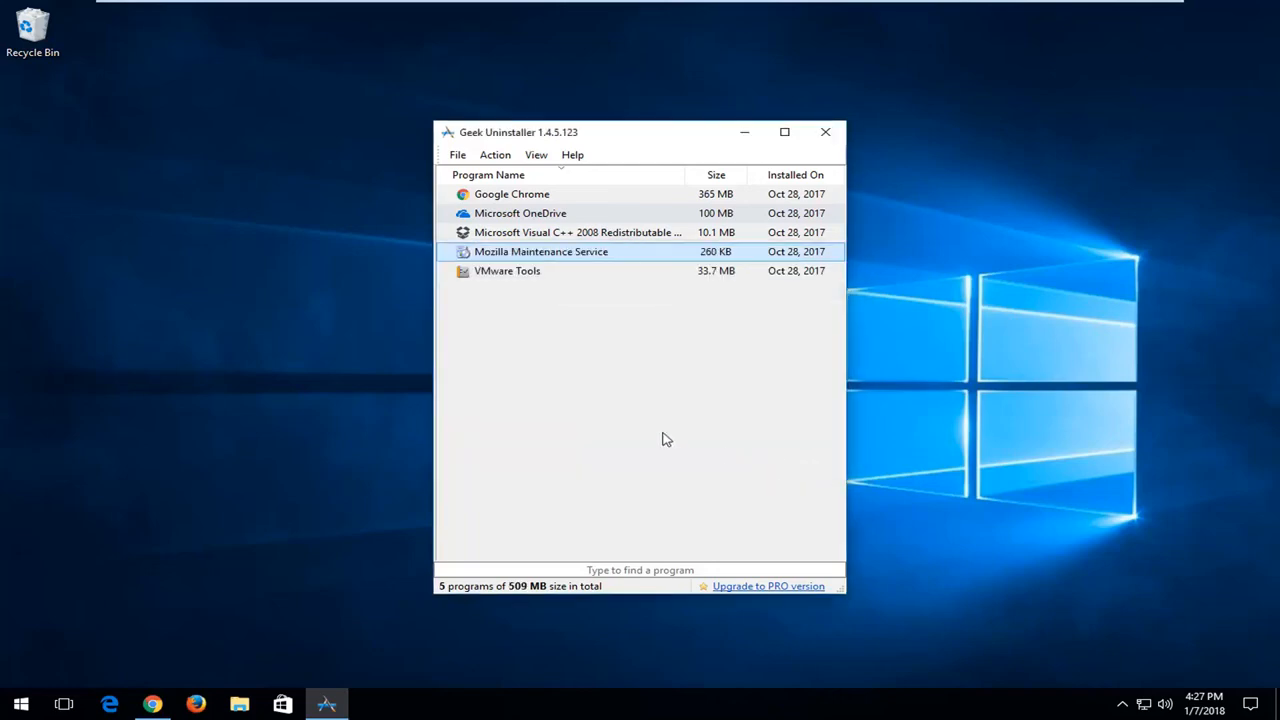